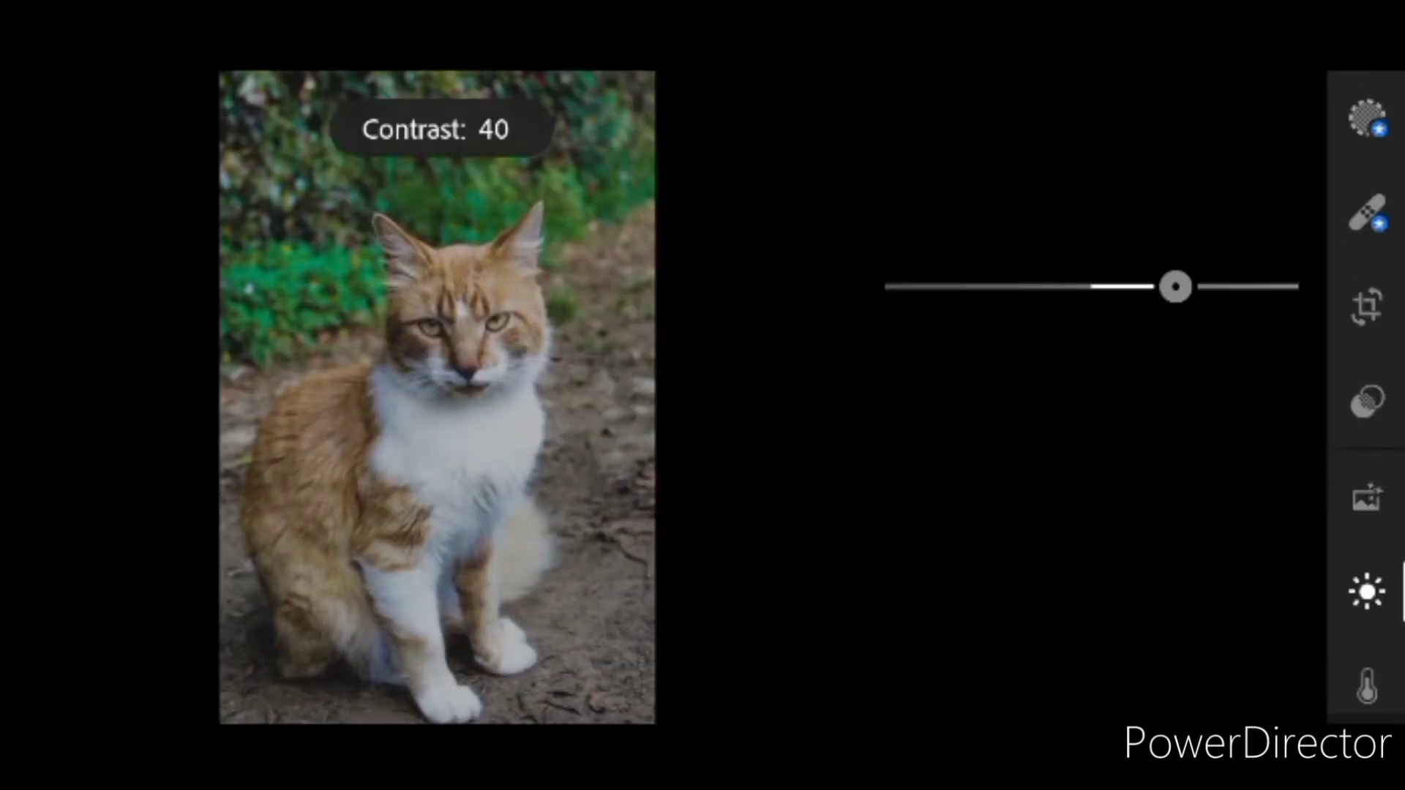
- Set Contrast 40, Highlights 28, Shadows 14 and pull Blacks down to -56
{"action": "left_click_drag", "start_coordinate": [1173, 287], "coordinate": [1080, 381]}
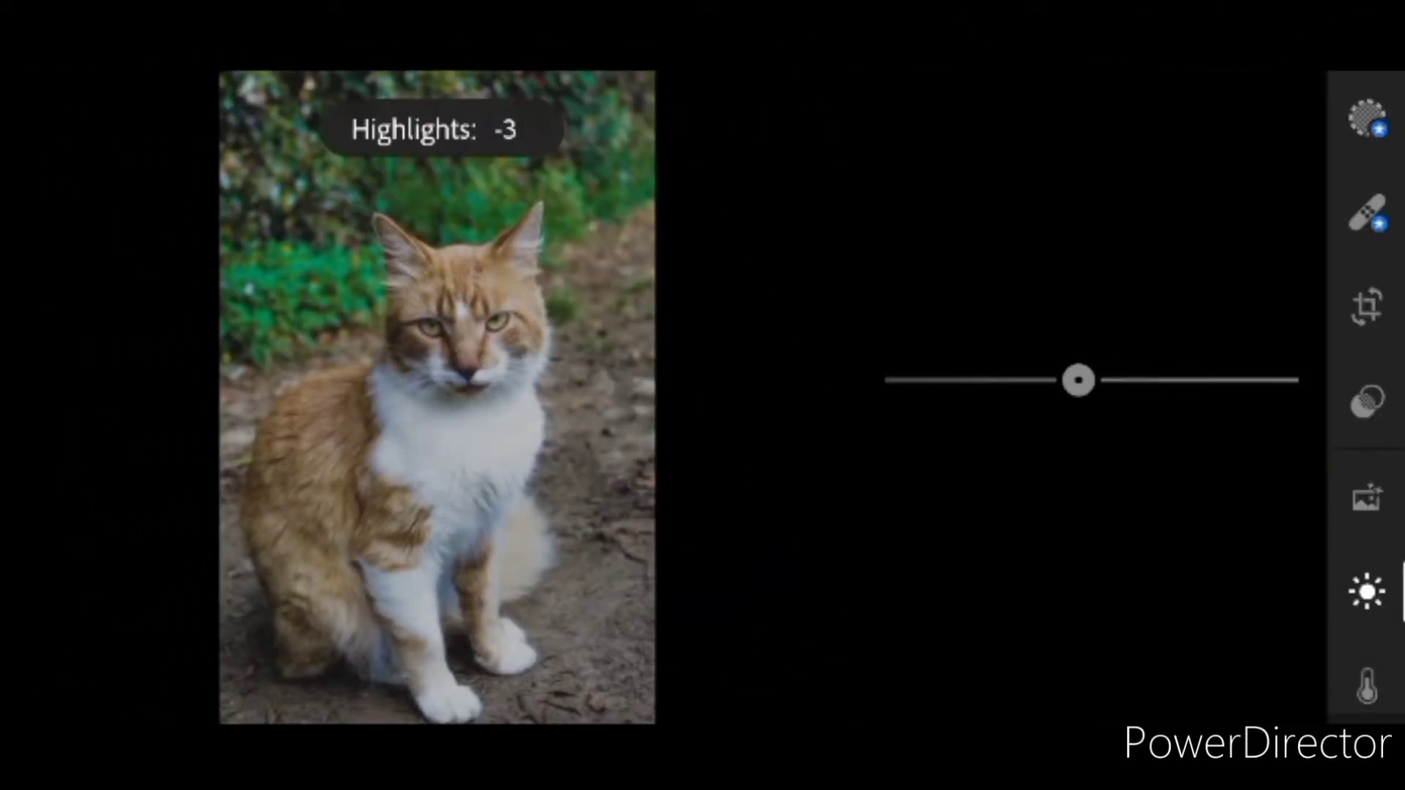
{"action": "left_click_drag", "start_coordinate": [1078, 379], "coordinate": [1150, 379]}
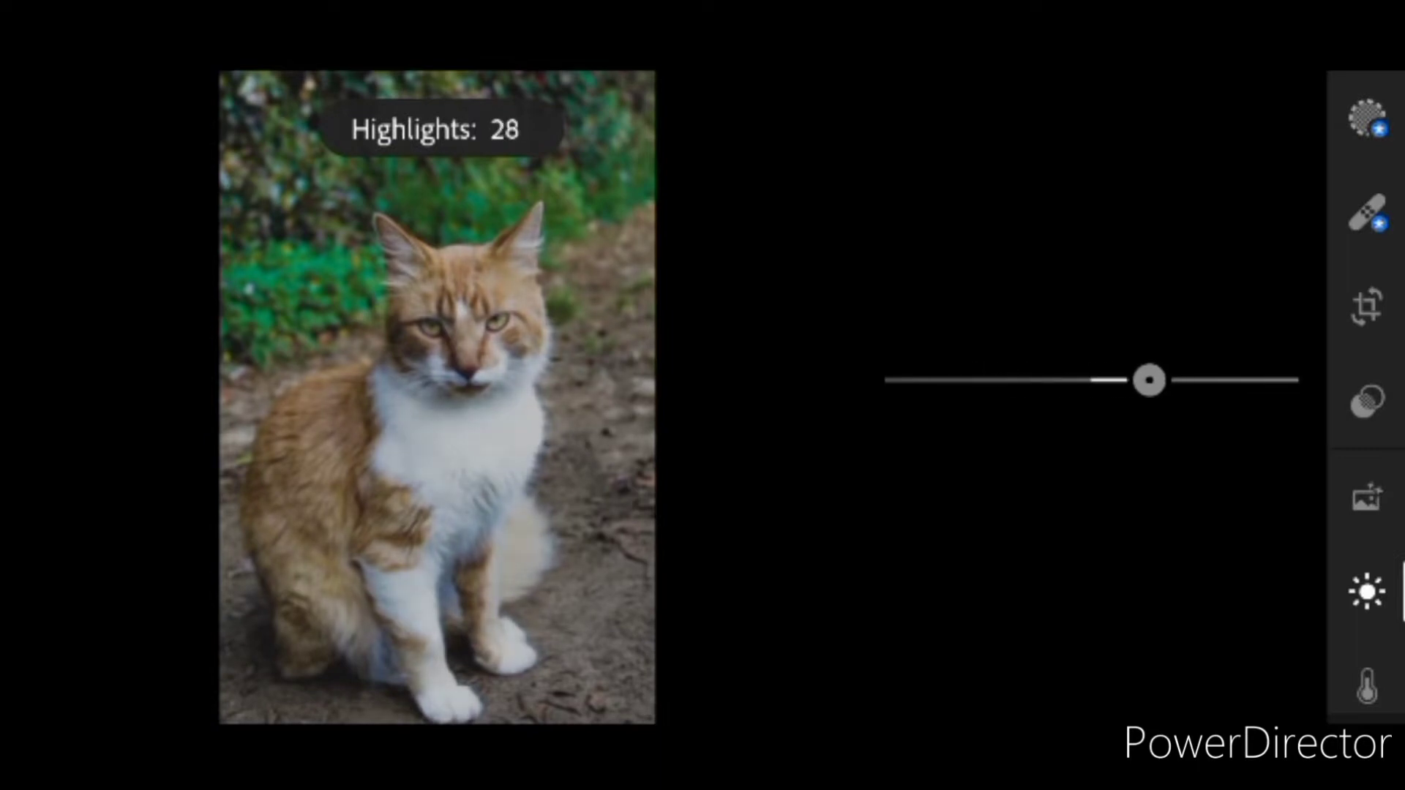
{"action": "left_click_drag", "start_coordinate": [1150, 379], "coordinate": [963, 640]}
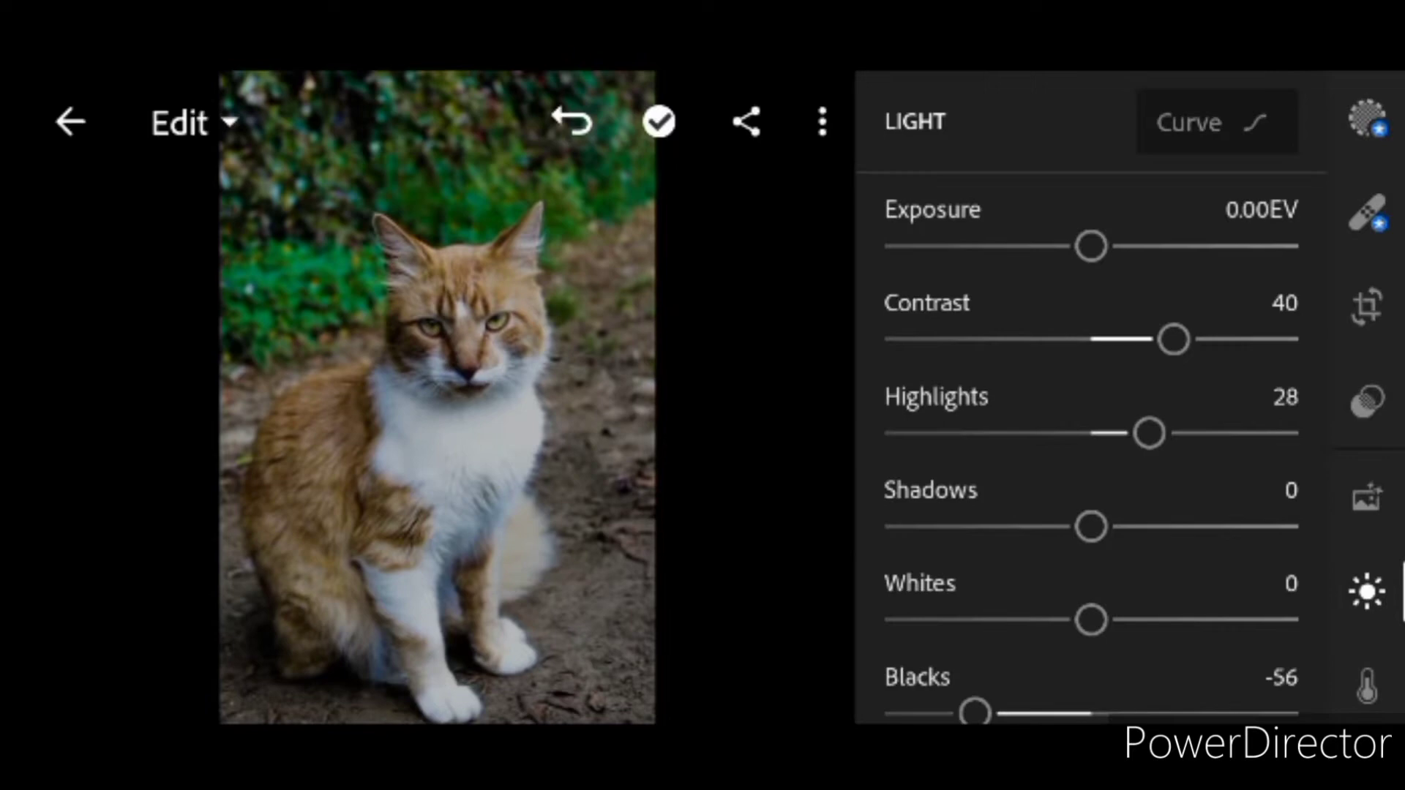
{"action": "left_click_drag", "start_coordinate": [1090, 528], "coordinate": [1117, 529]}
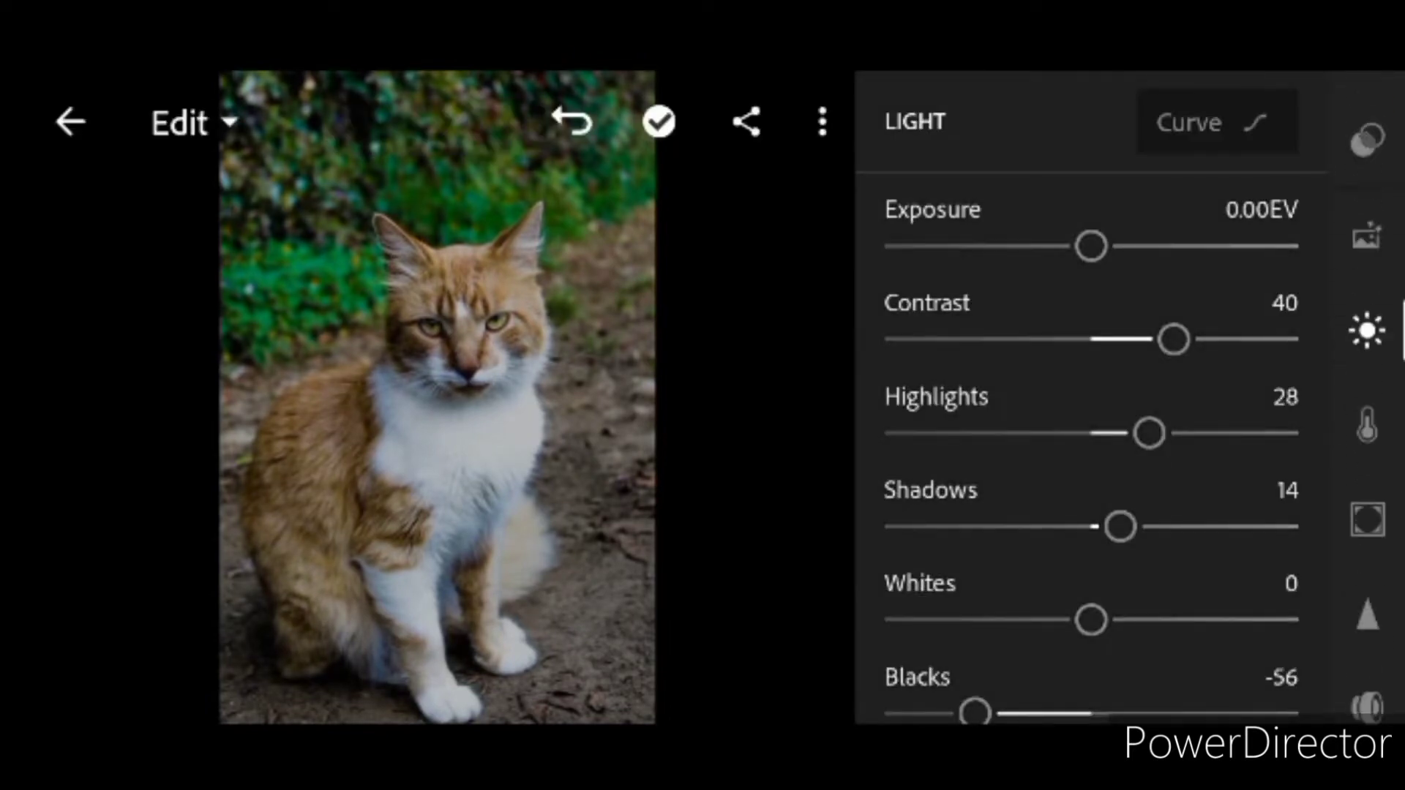
{"action": "left_click_drag", "start_coordinate": [1117, 527], "coordinate": [1024, 527]}
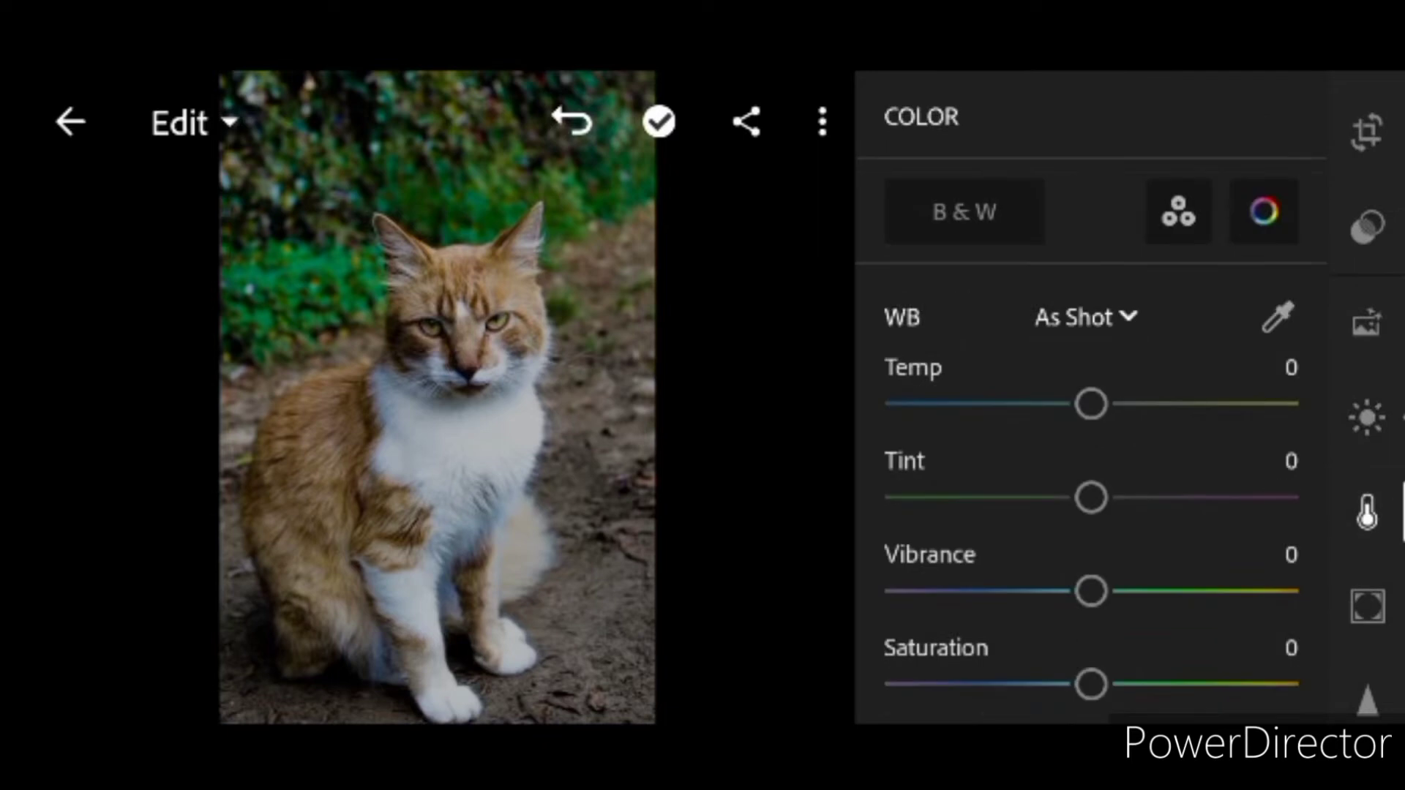
- In Color Mix, shift Yellow hue to -100 and drop its saturation to -29
{"action": "left_click", "coordinate": [1265, 212]}
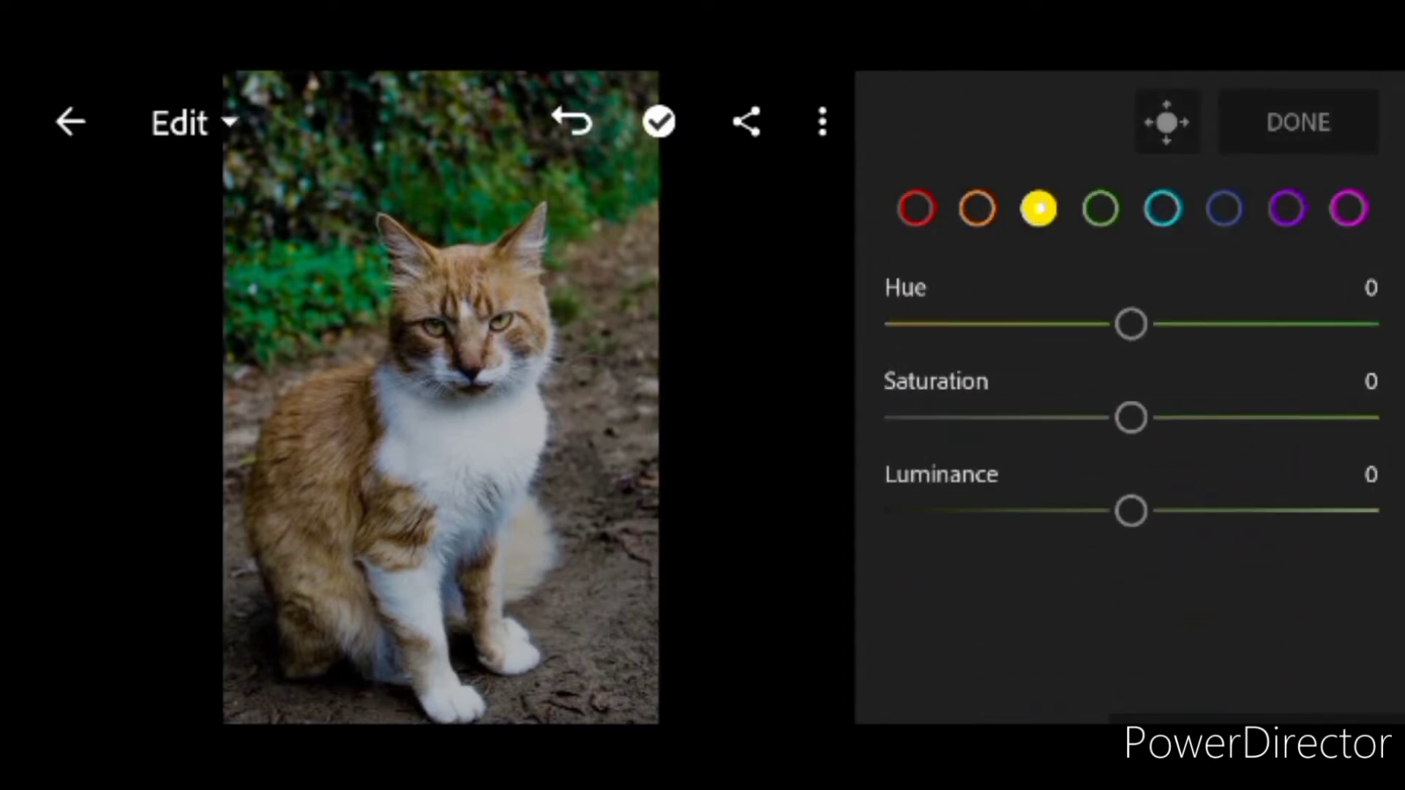
{"action": "left_click_drag", "start_coordinate": [1130, 323], "coordinate": [883, 323]}
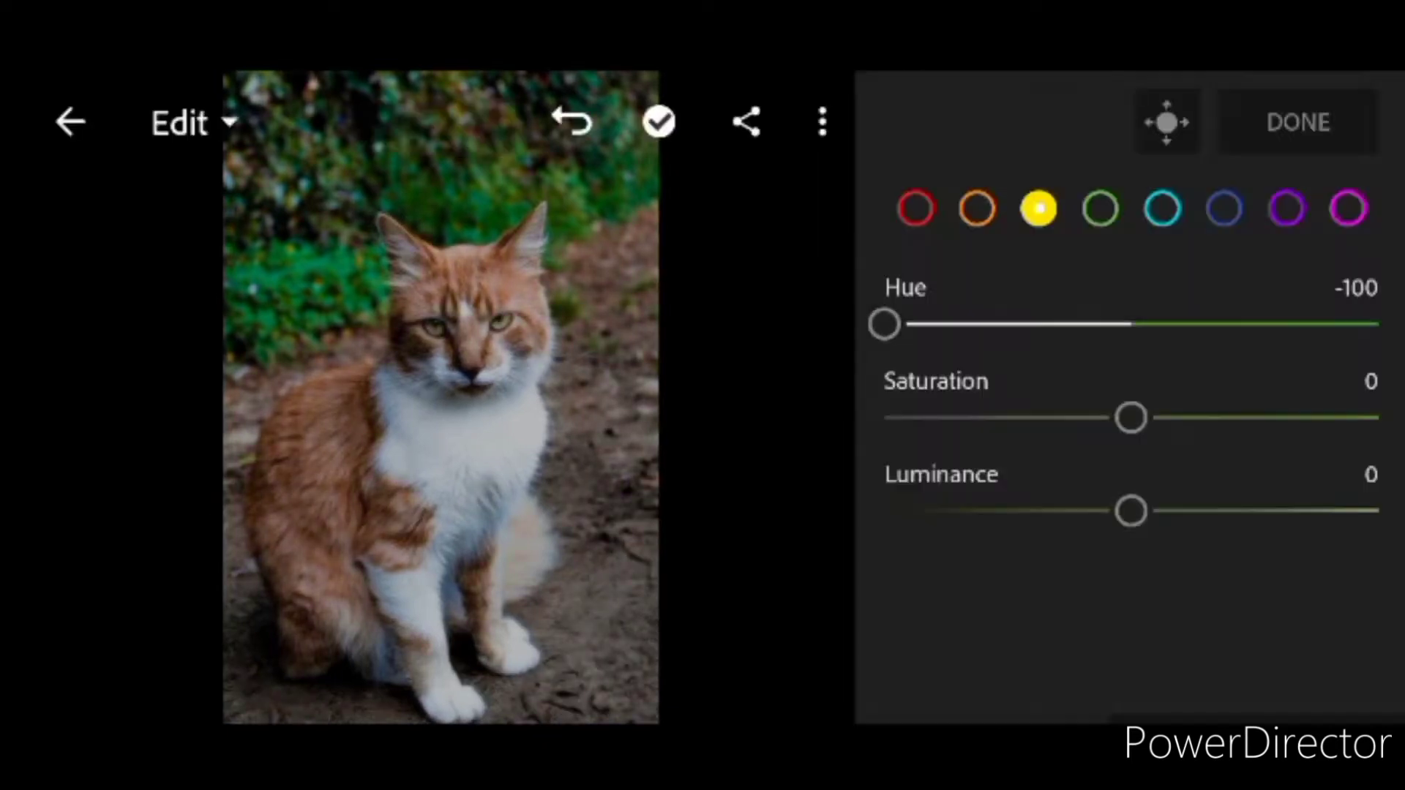
{"action": "left_click_drag", "start_coordinate": [1132, 417], "coordinate": [1058, 417]}
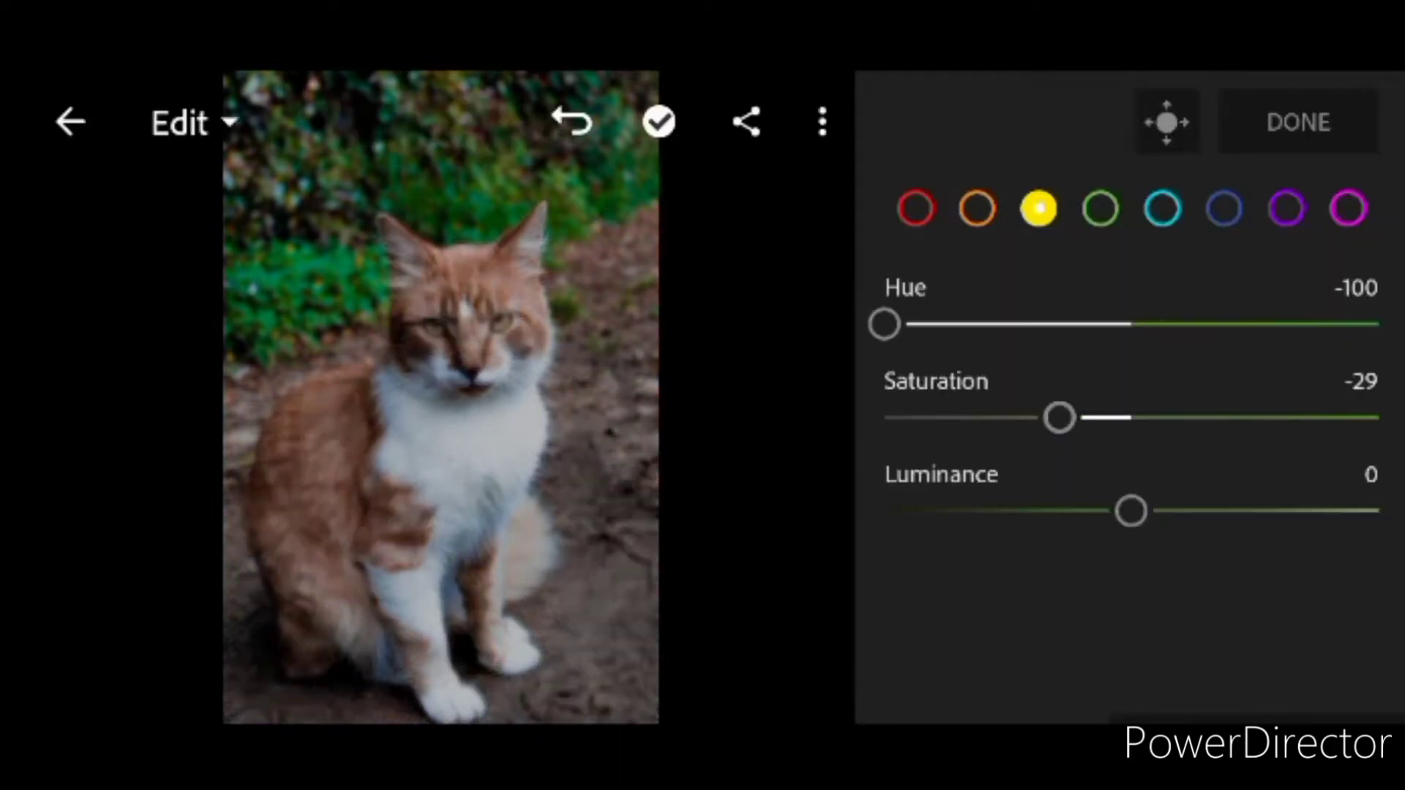
- Push the green foliage toward teal and set Aqua hue 80, saturation 100
{"action": "left_click_drag", "start_coordinate": [884, 325], "coordinate": [1342, 325]}
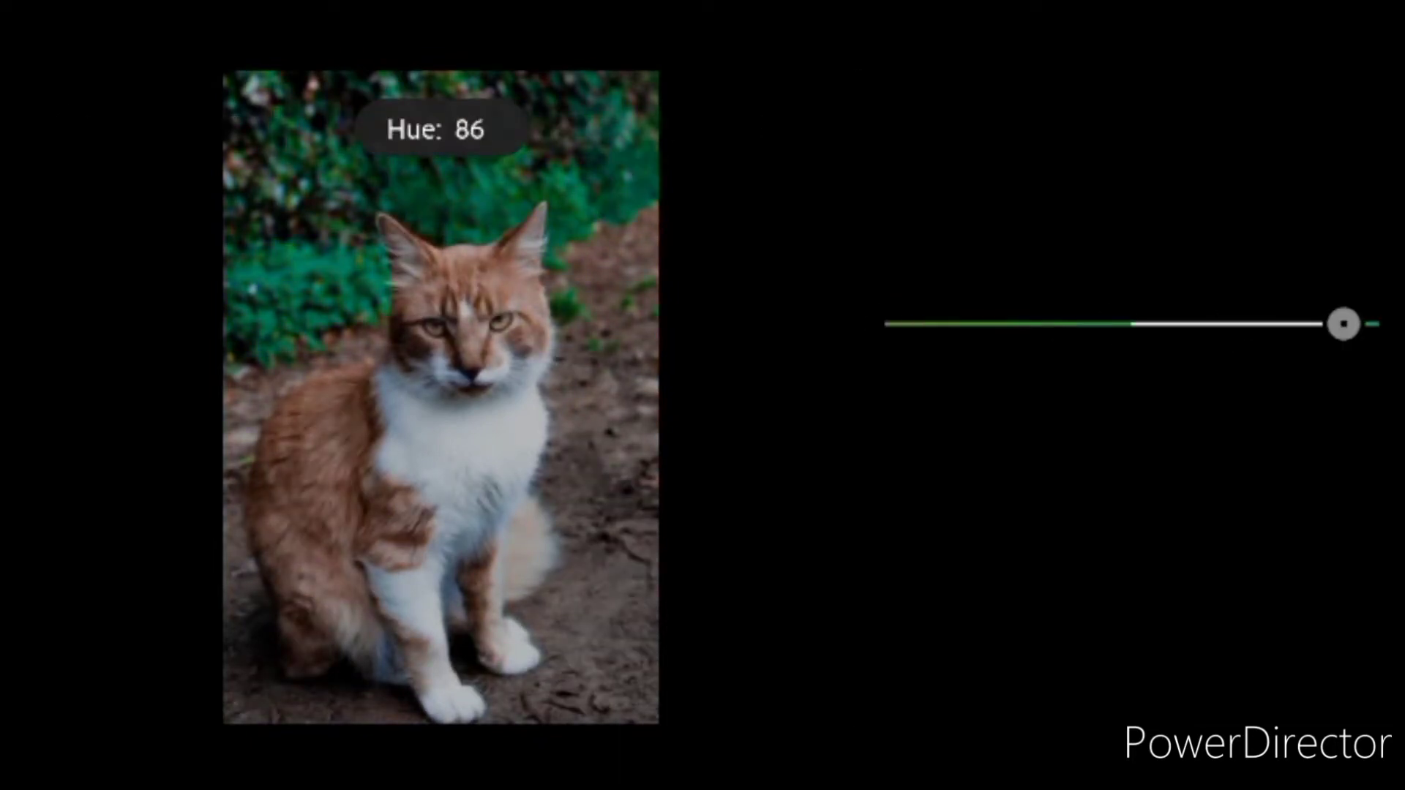
{"action": "left_click_drag", "start_coordinate": [1345, 325], "coordinate": [885, 420]}
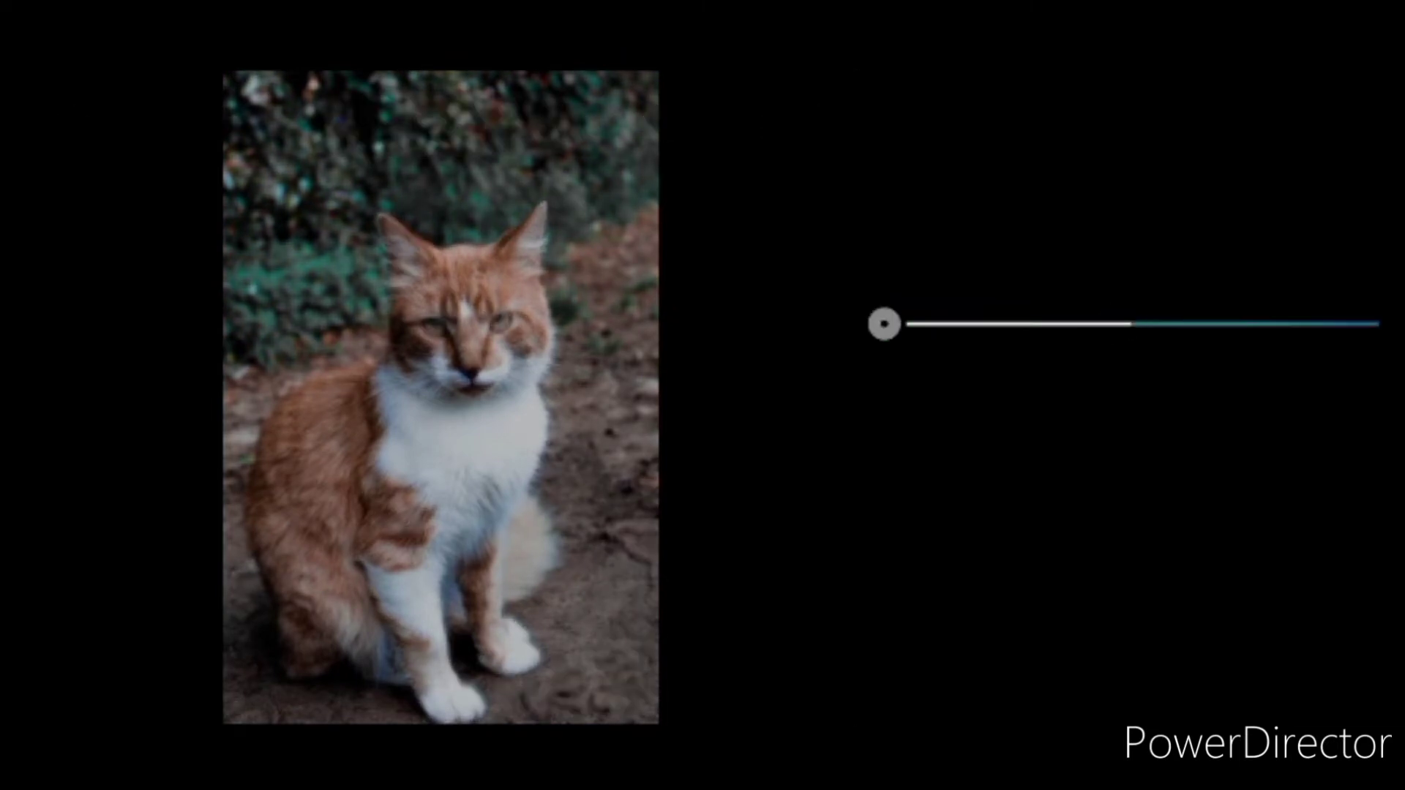
{"action": "left_click_drag", "start_coordinate": [882, 325], "coordinate": [1080, 415]}
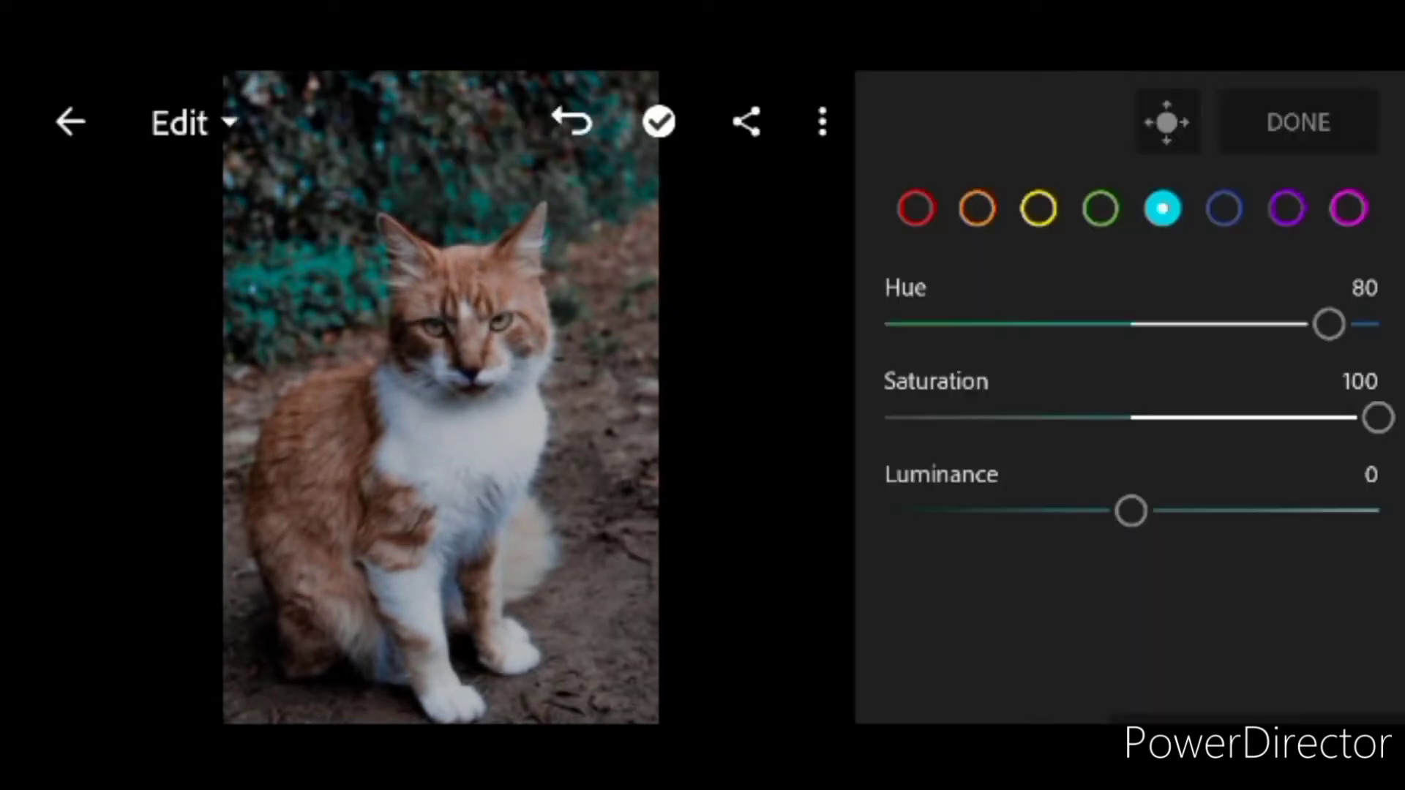
- Set Blue hue to 17 and saturation to -10, finishing the colour mix
{"action": "left_click", "coordinate": [1225, 209]}
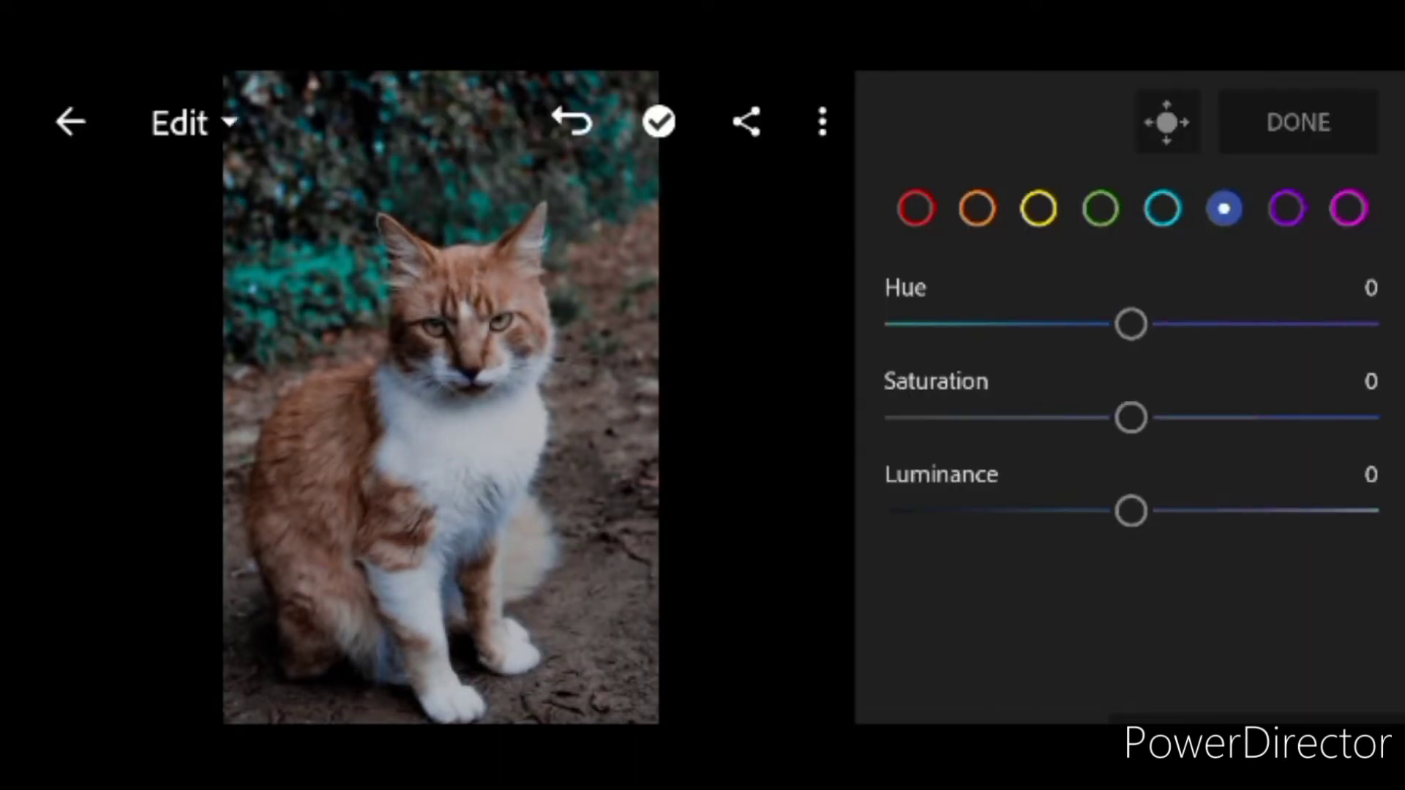
{"action": "left_click_drag", "start_coordinate": [1132, 324], "coordinate": [1171, 323]}
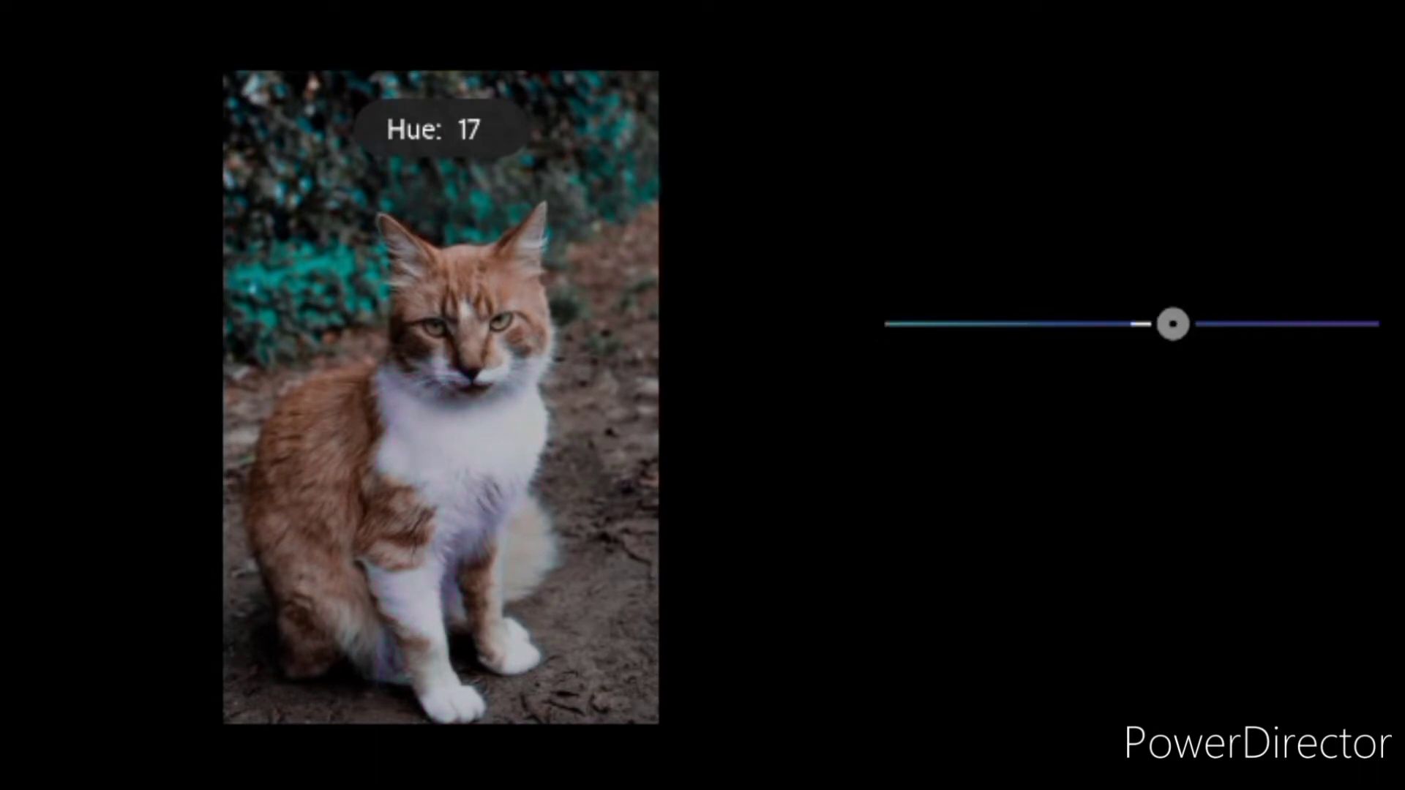
{"action": "left_click_drag", "start_coordinate": [1171, 325], "coordinate": [1117, 418]}
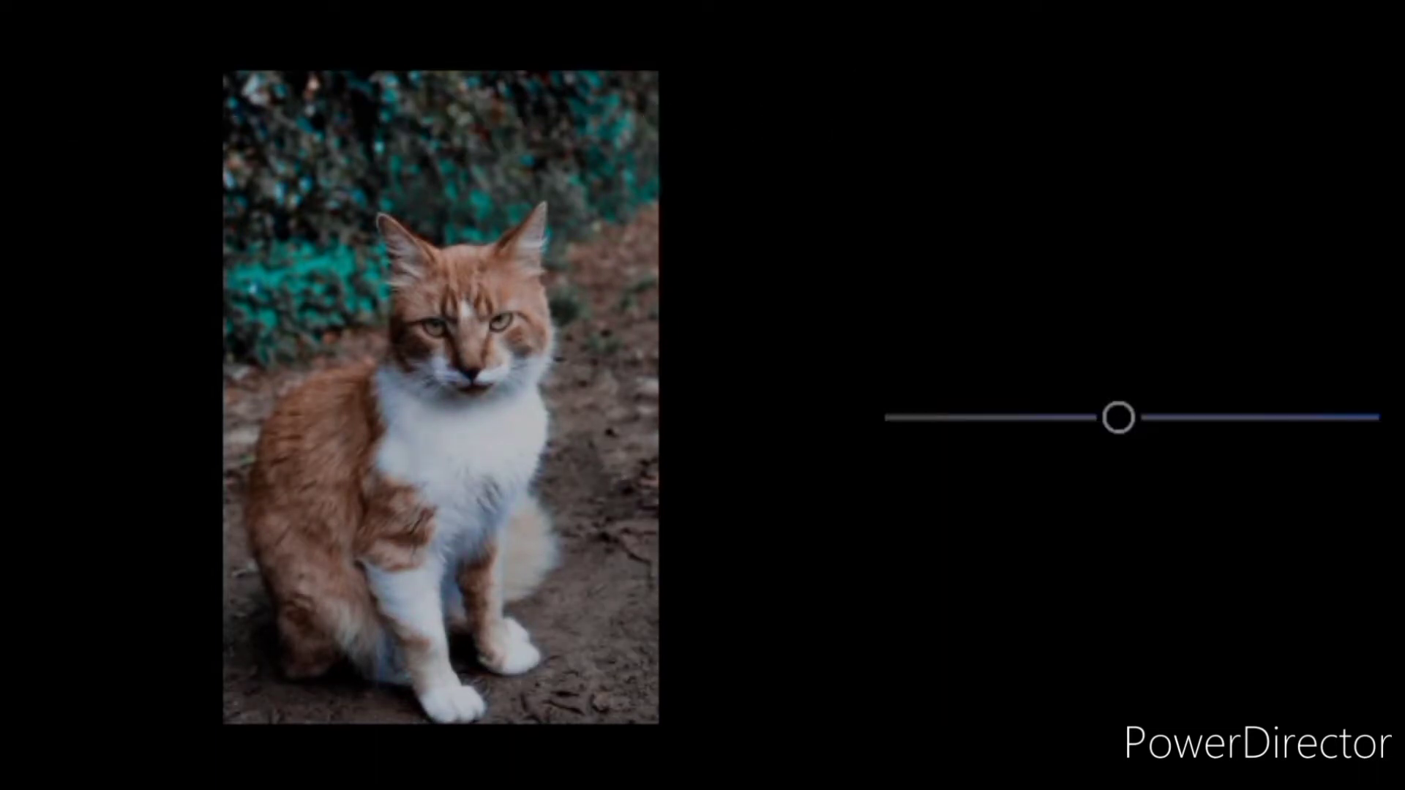
{"action": "left_click_drag", "start_coordinate": [1121, 417], "coordinate": [1104, 417]}
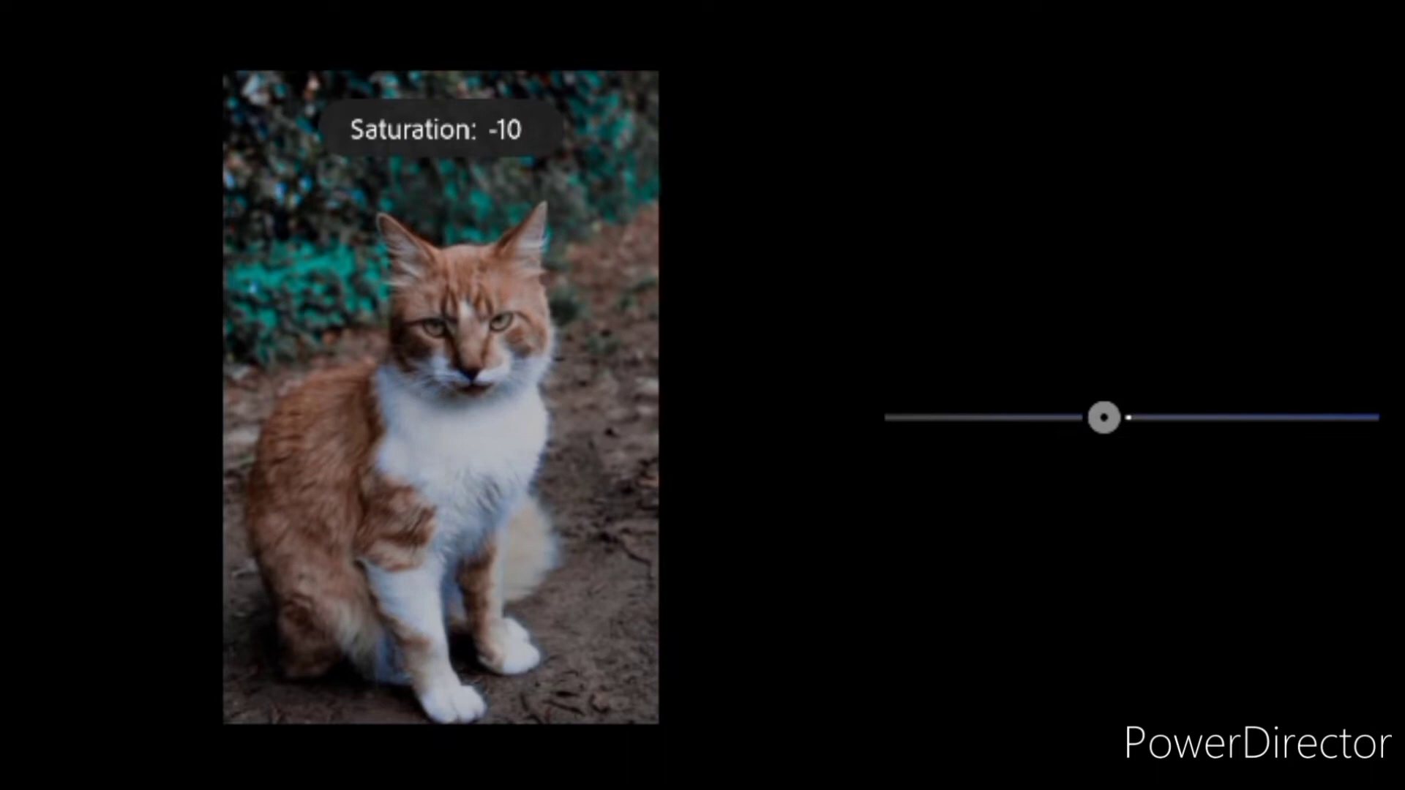
{"action": "left_click_drag", "start_coordinate": [1102, 418], "coordinate": [1191, 513]}
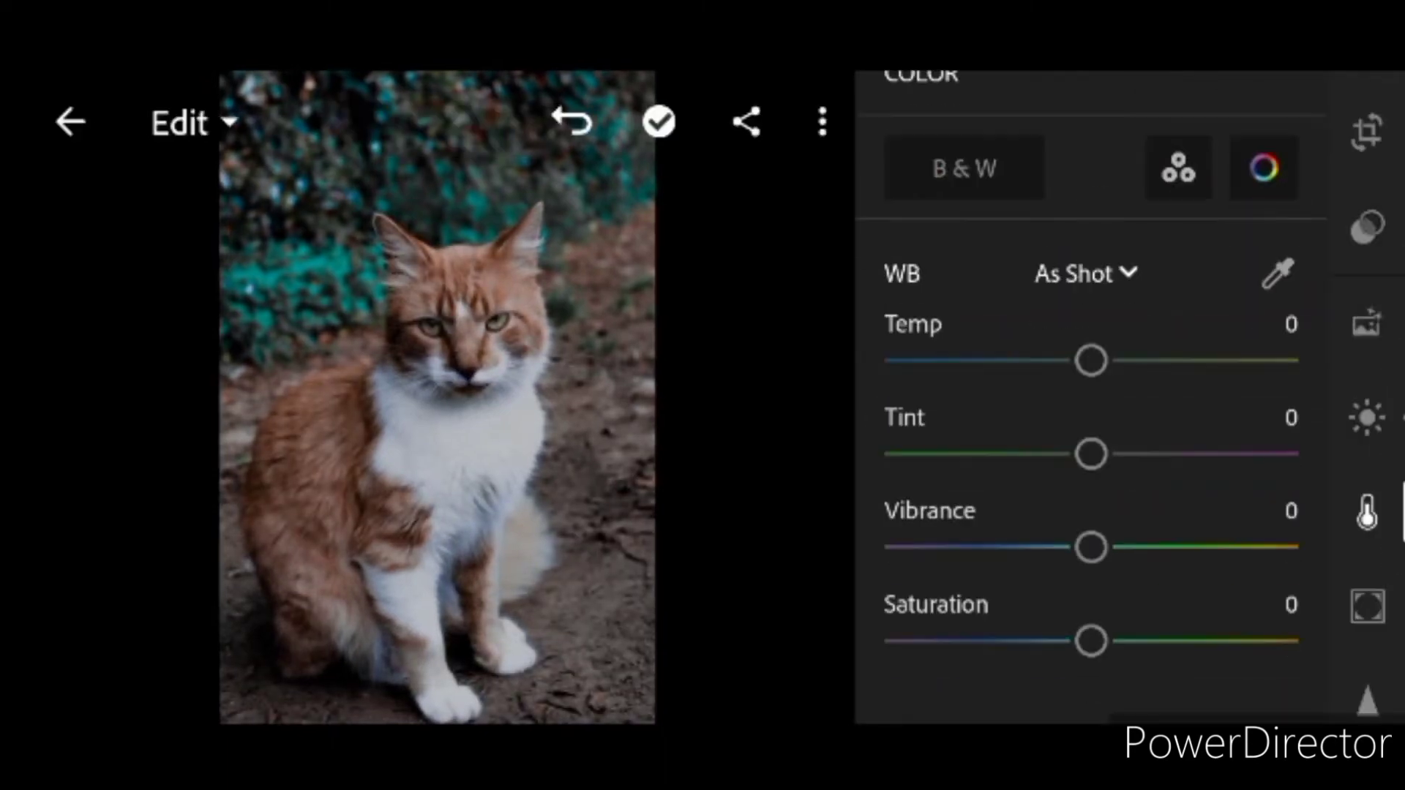
- In Effects, settle Clarity at 9 and a subtle dark Vignette at -17
{"action": "left_click_drag", "start_coordinate": [1092, 547], "coordinate": [1216, 548]}
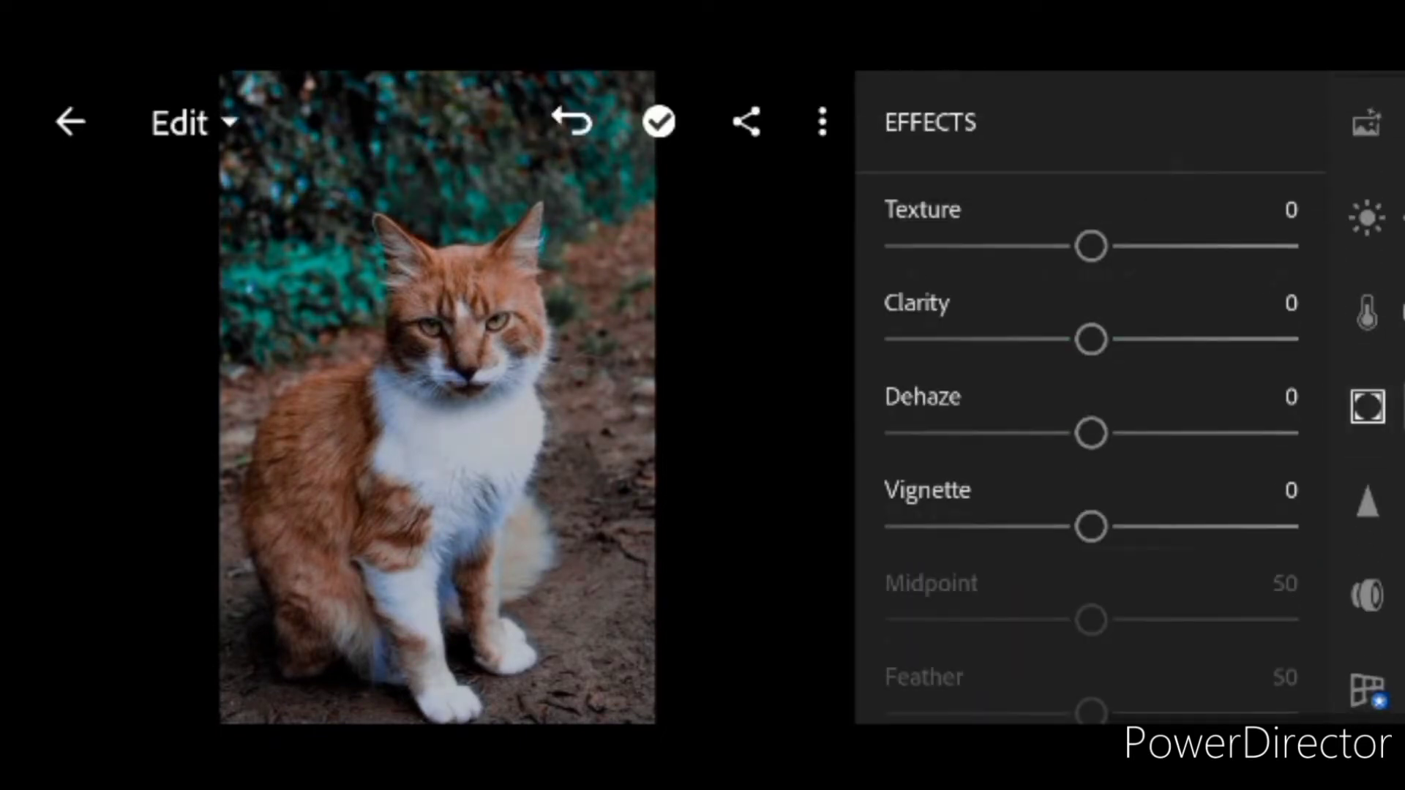
{"action": "left_click_drag", "start_coordinate": [1092, 339], "coordinate": [1127, 339]}
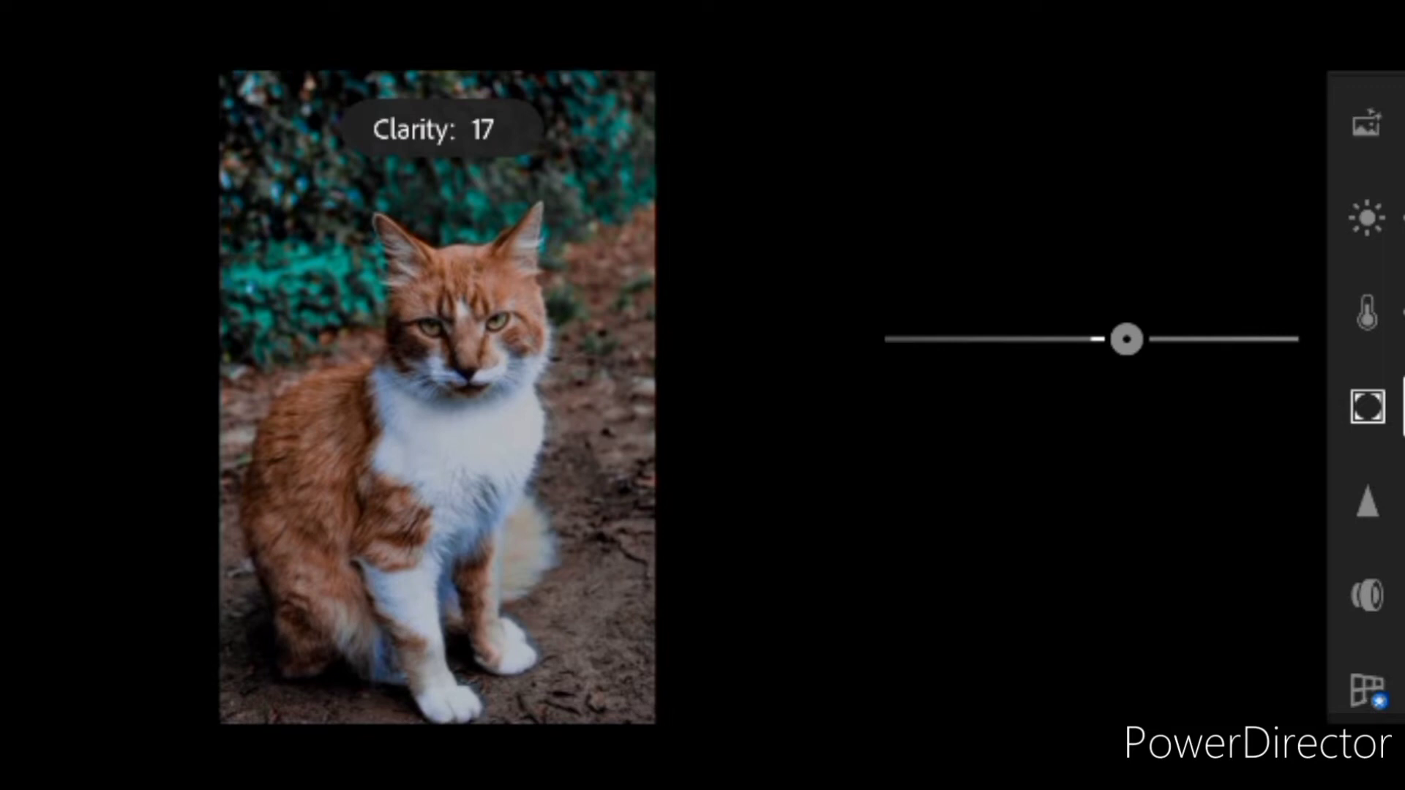
{"action": "left_click_drag", "start_coordinate": [1125, 338], "coordinate": [1044, 458]}
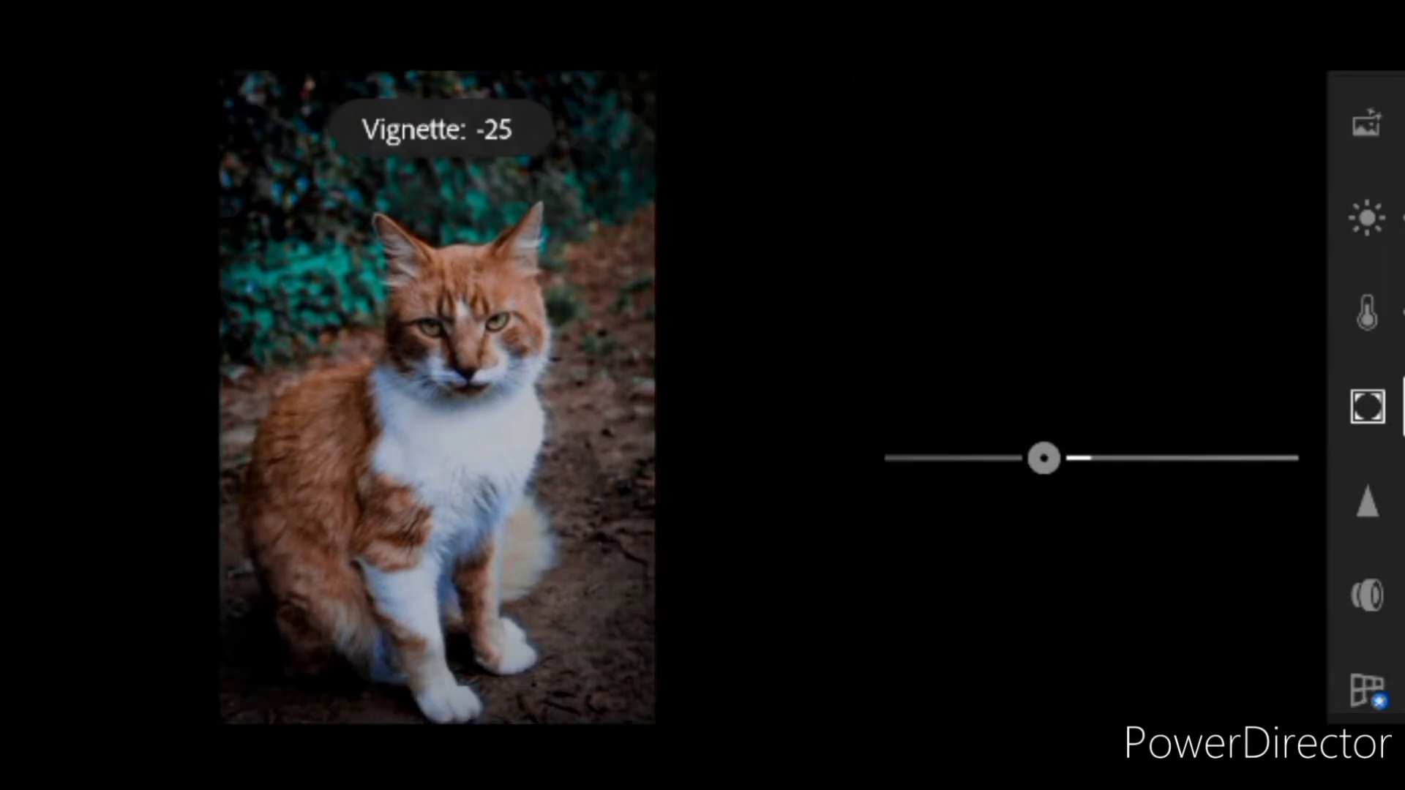
{"action": "left_click_drag", "start_coordinate": [1042, 458], "coordinate": [1055, 167]}
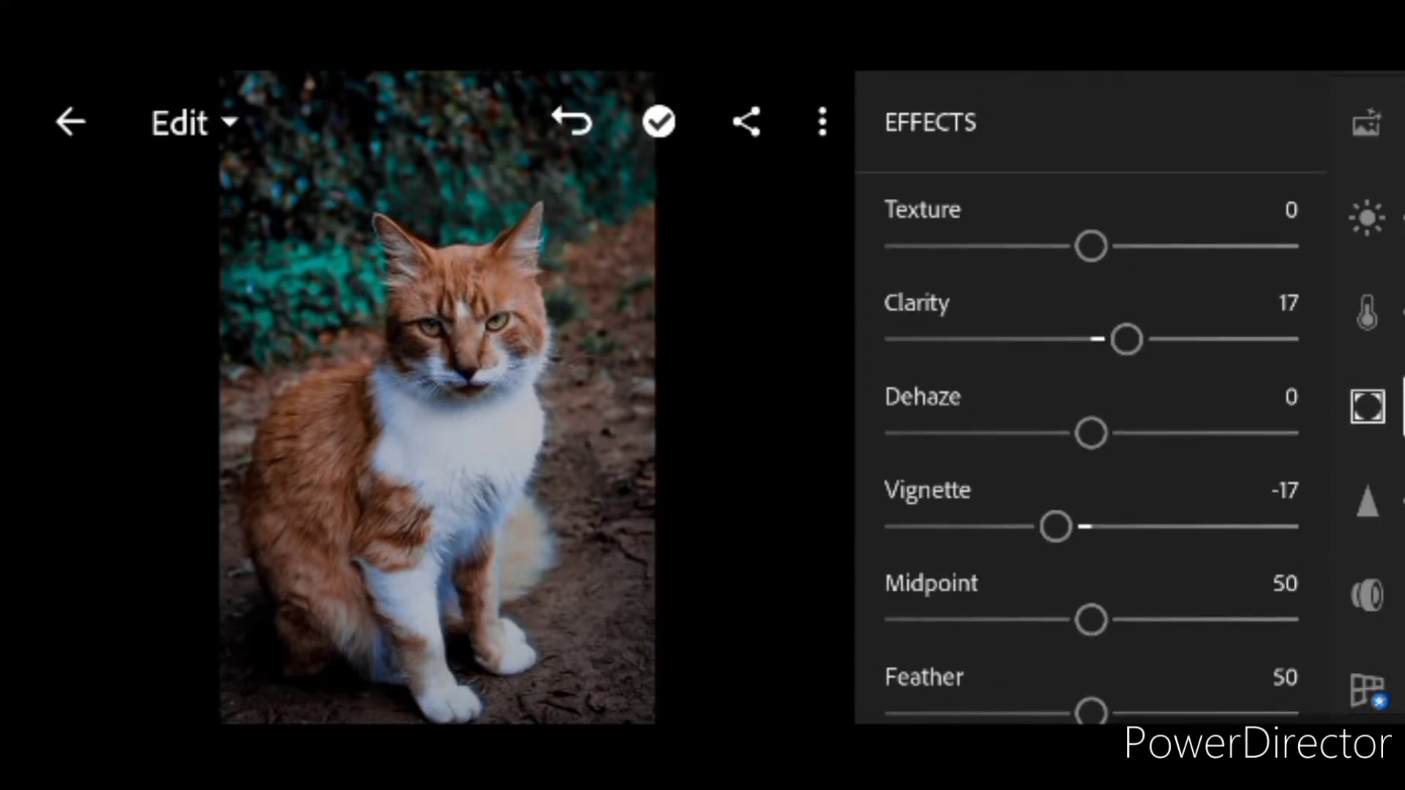
{"action": "left_click_drag", "start_coordinate": [1127, 339], "coordinate": [1113, 338]}
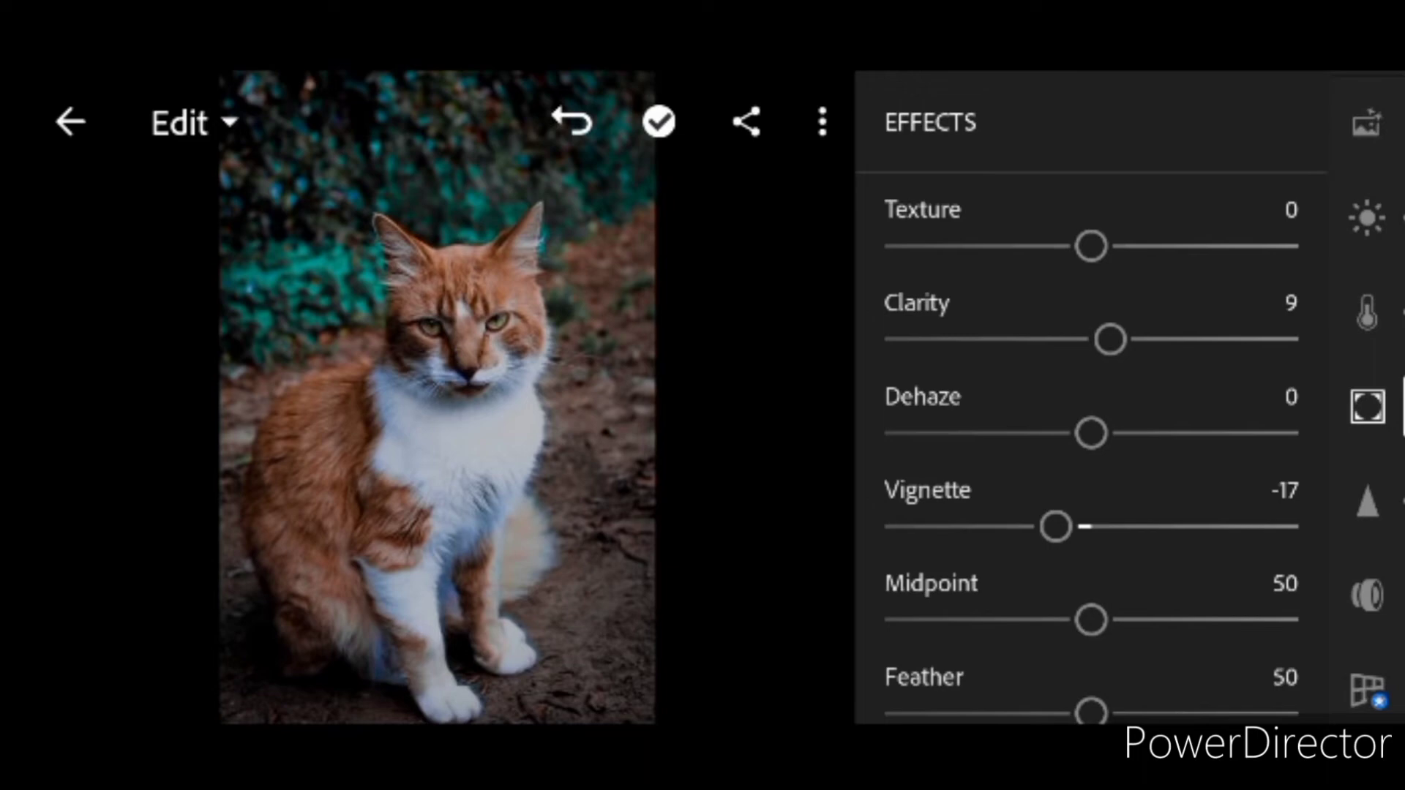
{"action": "left_click", "coordinate": [659, 122]}
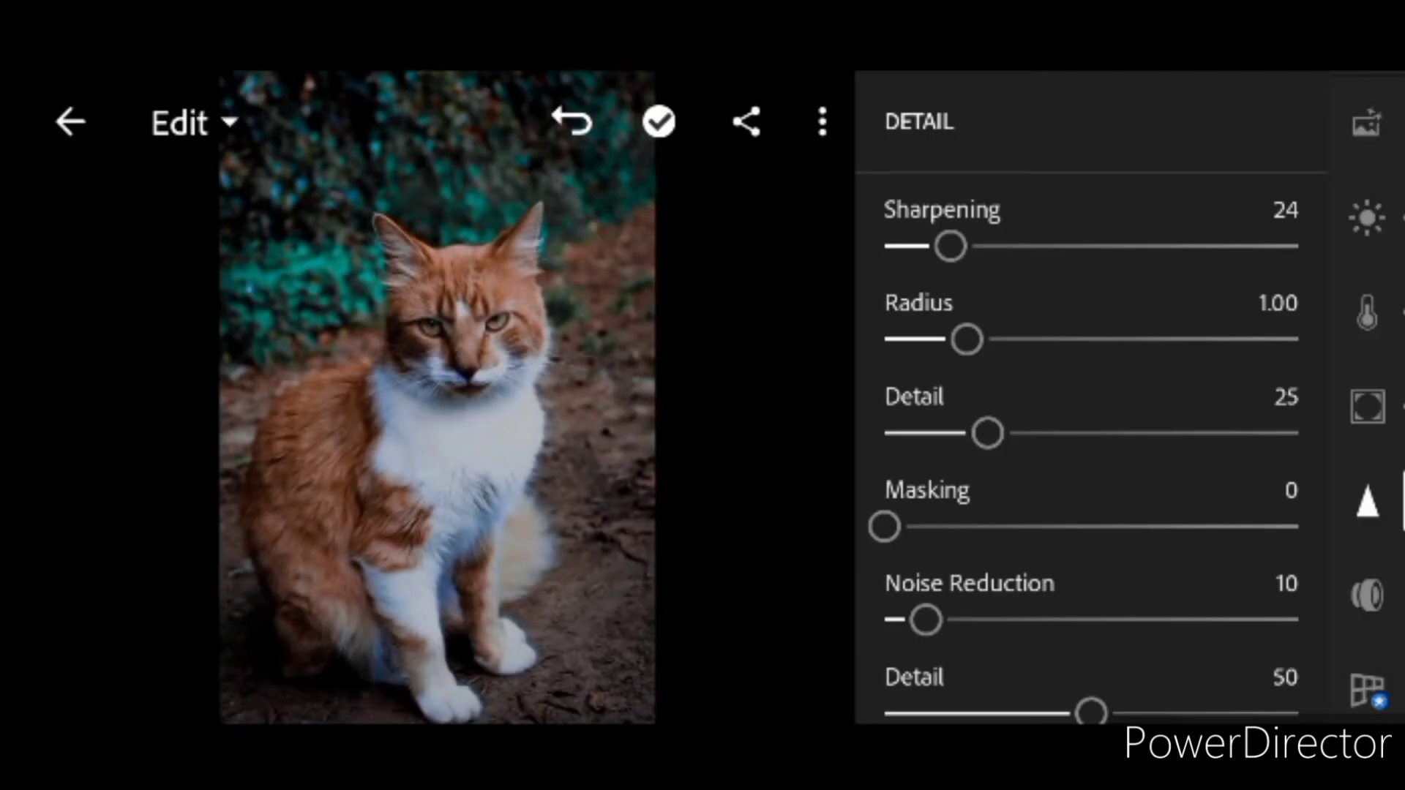
- Back in Light, crush Blacks to -63 with Shadows -32, returning Whites to 0
{"action": "left_click", "coordinate": [1367, 218]}
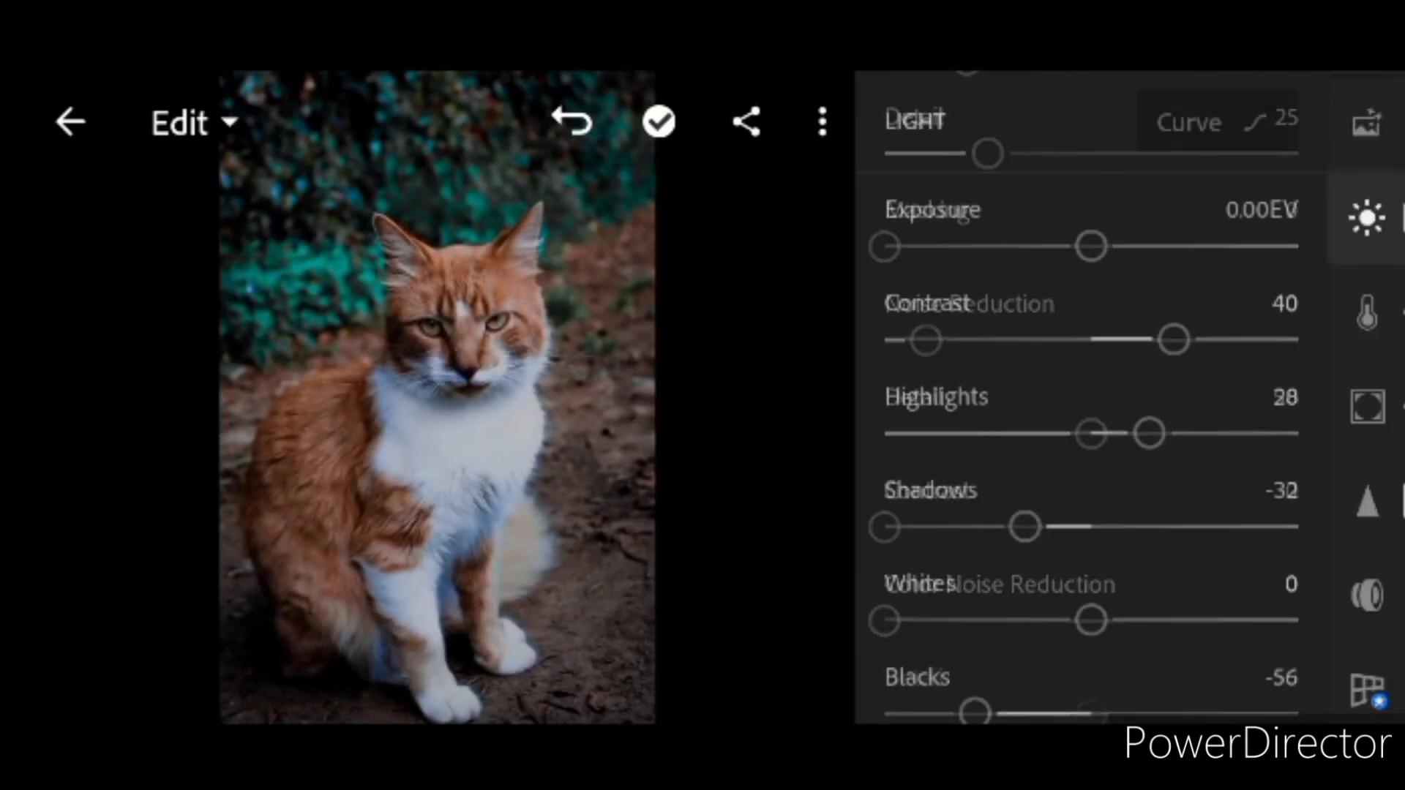
{"action": "left_click_drag", "start_coordinate": [976, 713], "coordinate": [957, 639]}
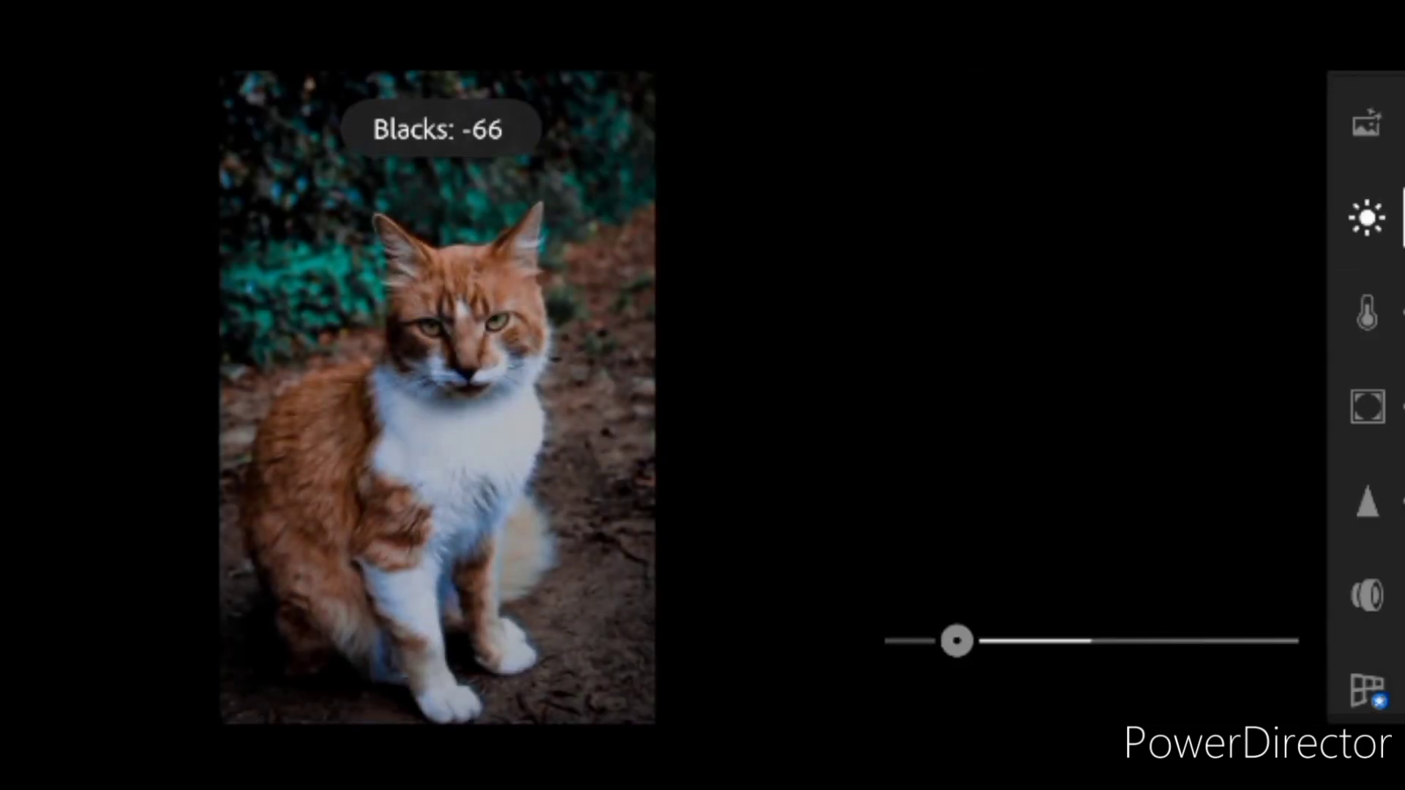
{"action": "left_click_drag", "start_coordinate": [957, 641], "coordinate": [1226, 547]}
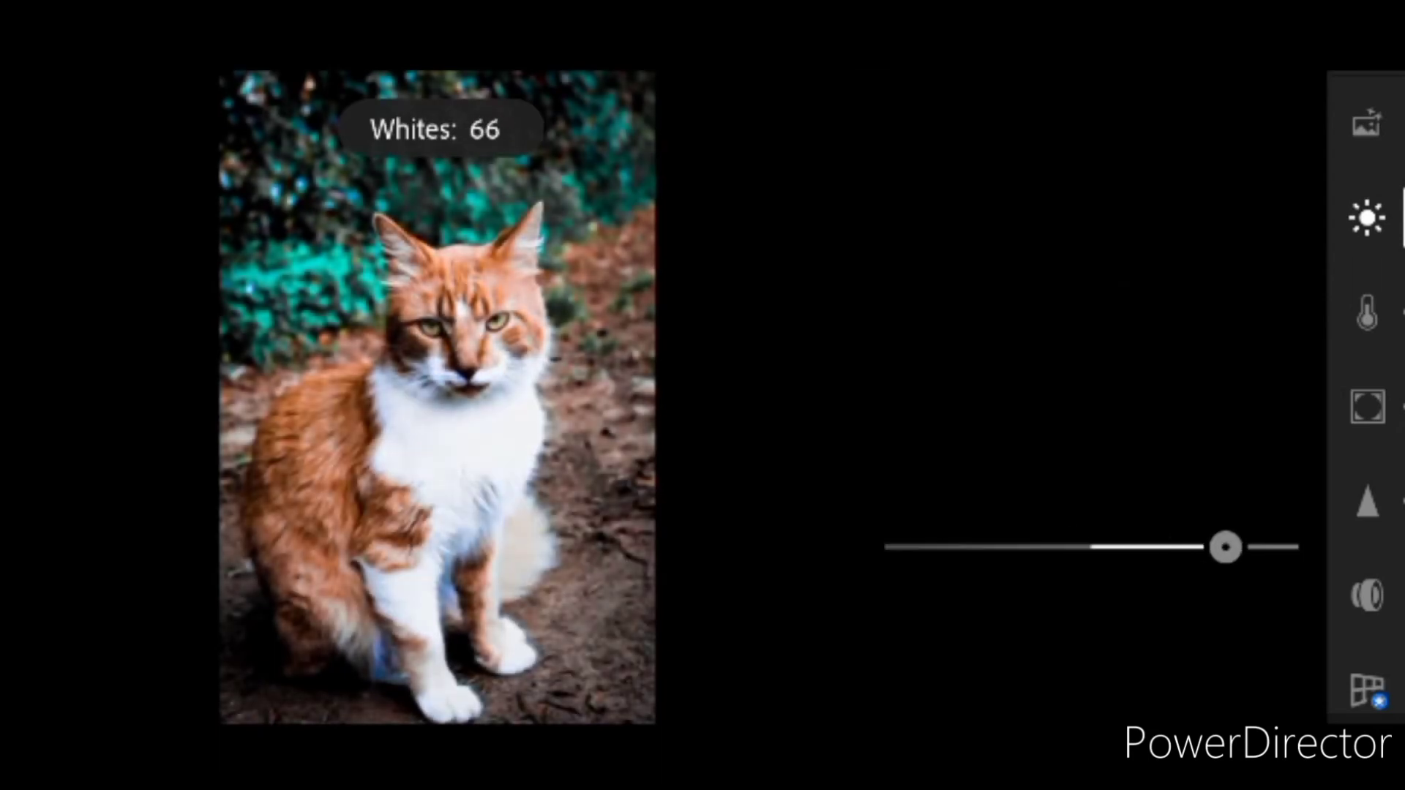
{"action": "left_click_drag", "start_coordinate": [1225, 548], "coordinate": [1089, 547]}
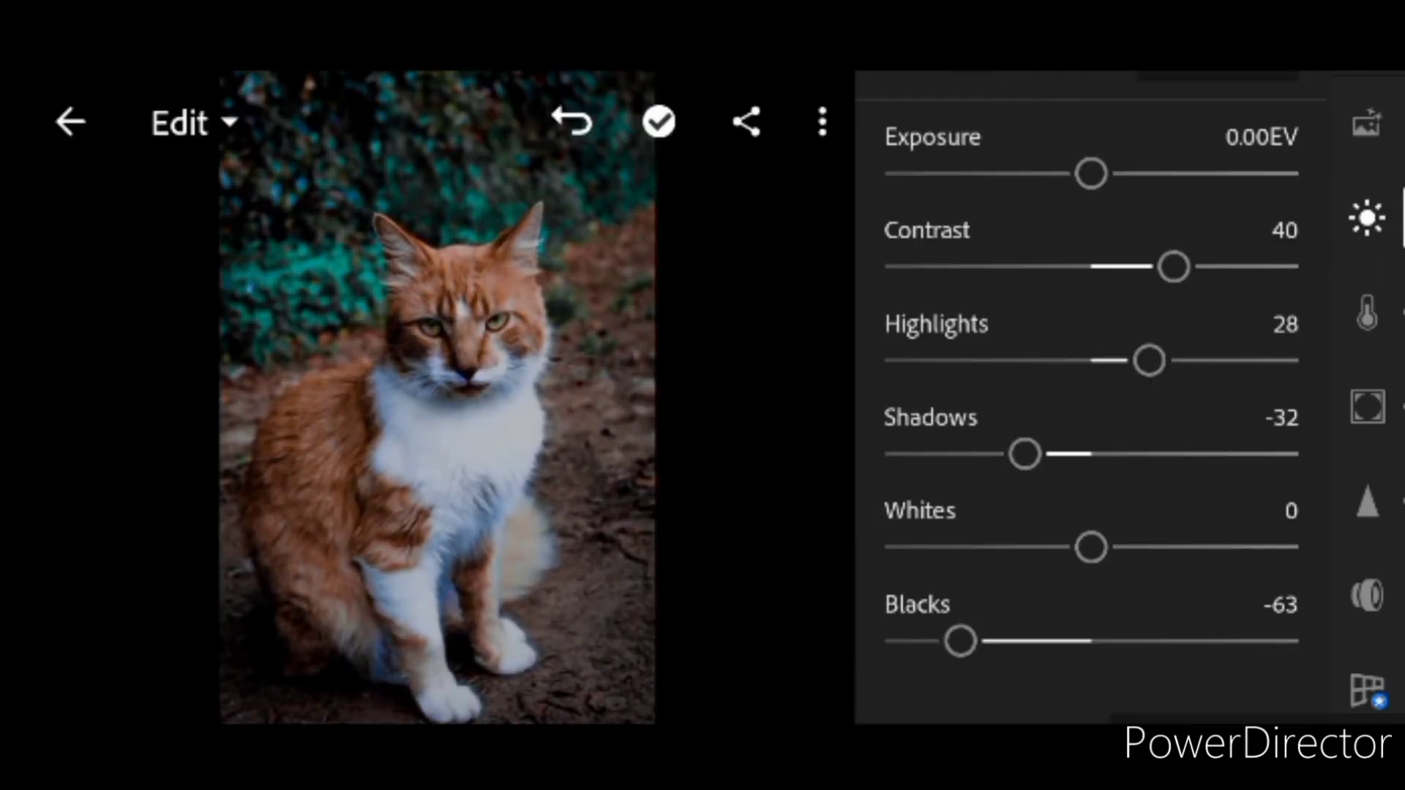